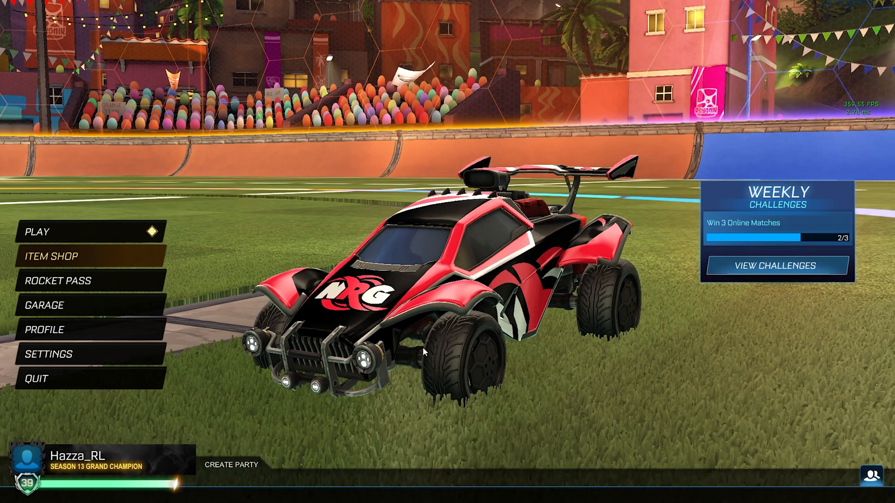
mouse_move(129, 329)
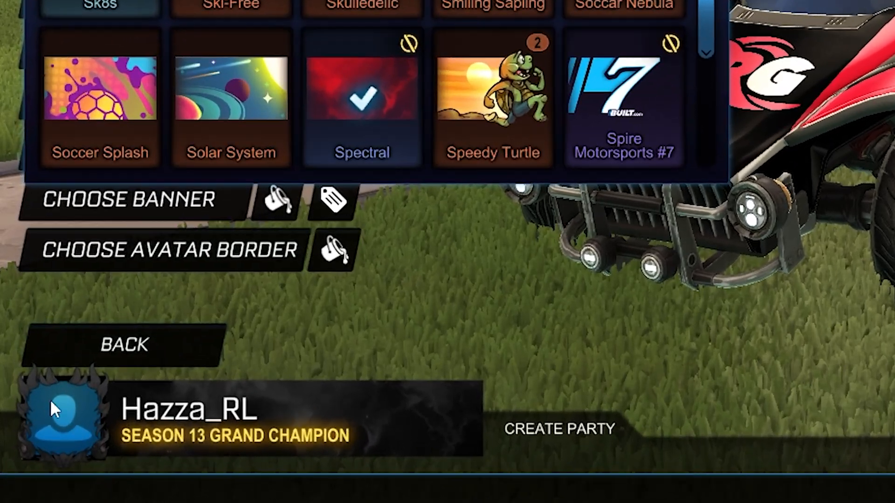
mouse_move(93, 444)
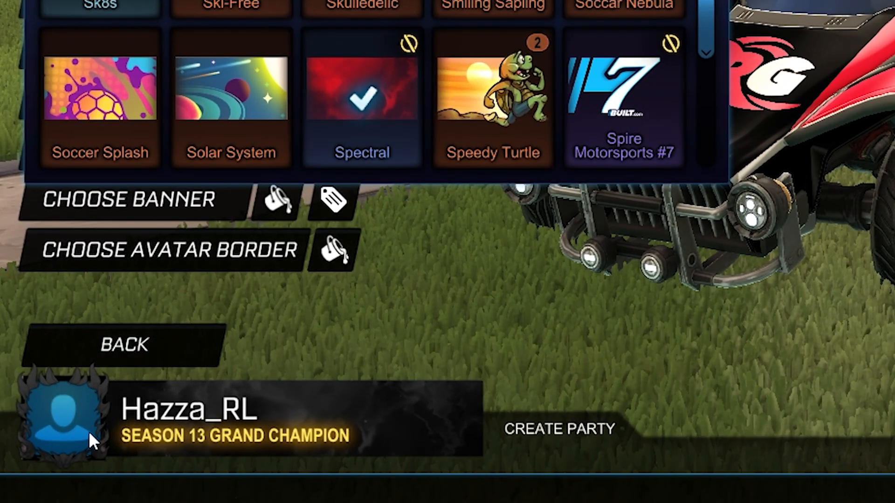
mouse_move(63, 415)
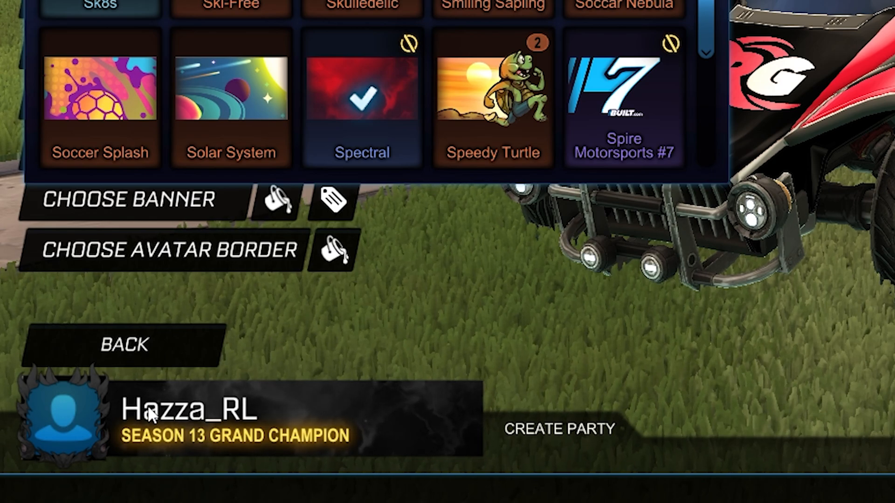
mouse_move(64, 430)
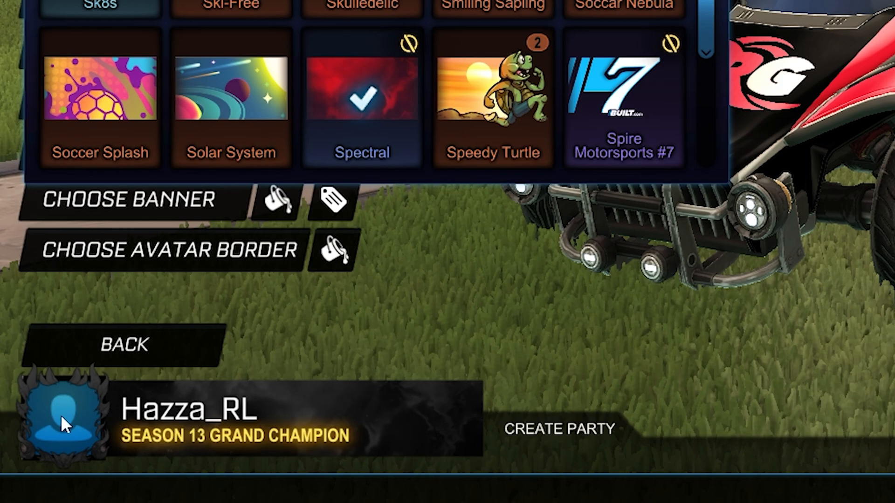
Step: Show the profile's Choose Banner and Choose Avatar Border options beside the blank default avatar
click(126, 344)
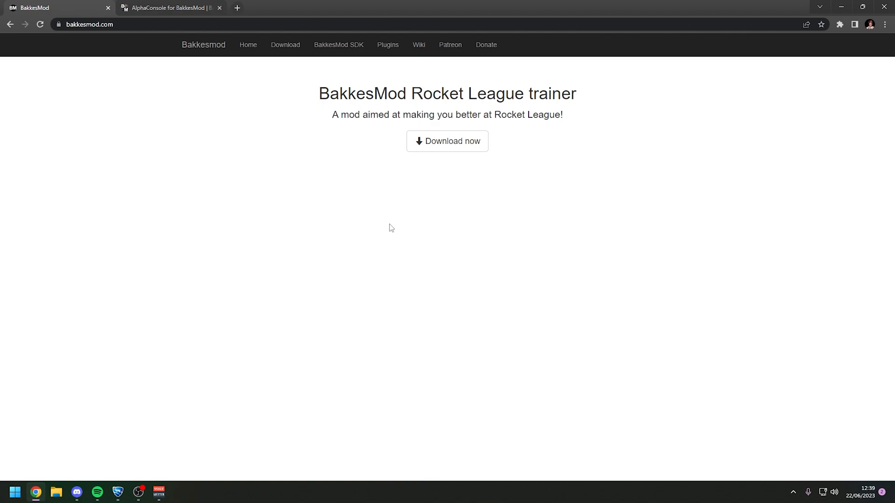
Step: Reach bakkesmod.com's download page, then settle on the AlphaConsole for BakkesMod plugin page
click(447, 142)
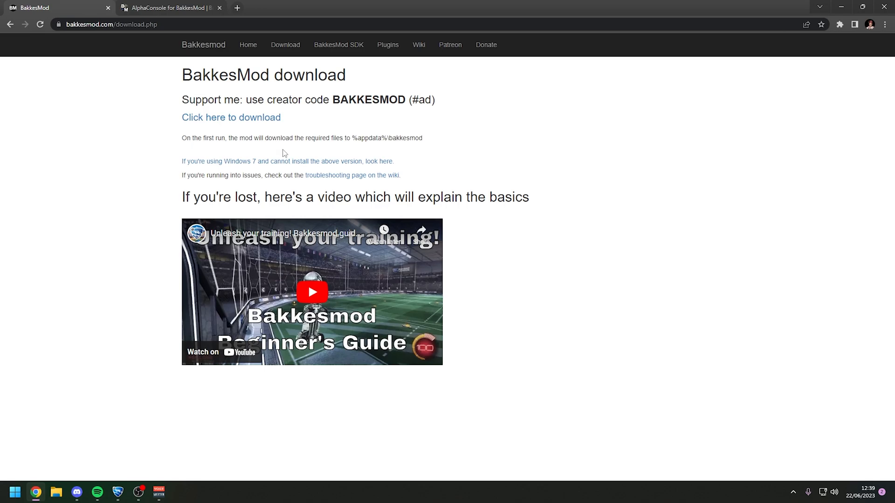
mouse_move(476, 219)
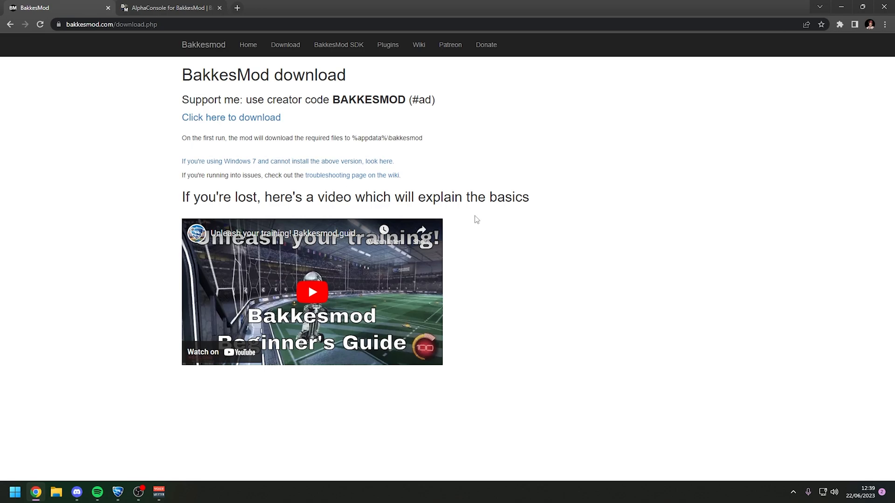
mouse_move(212, 180)
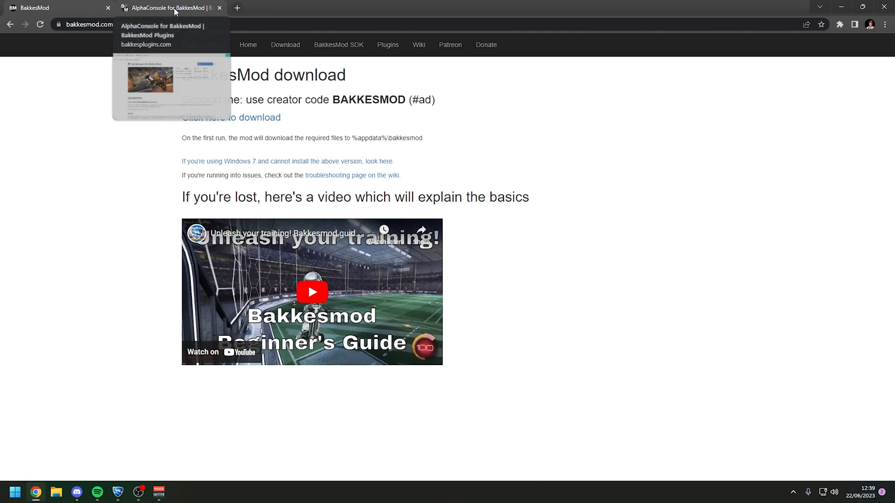
click(163, 8)
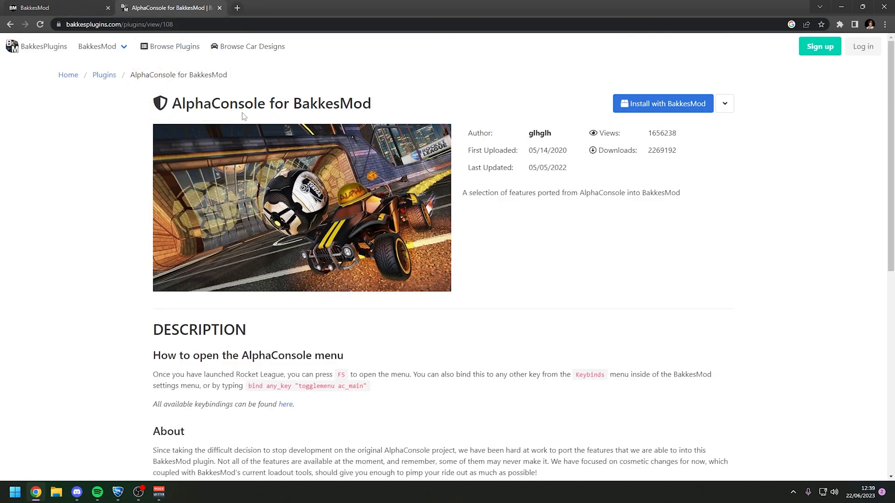
triple_click(272, 104)
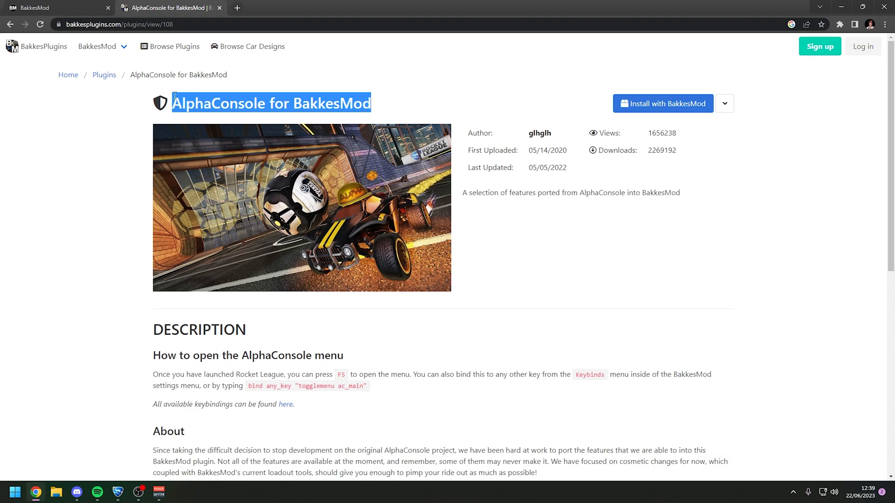
click(46, 8)
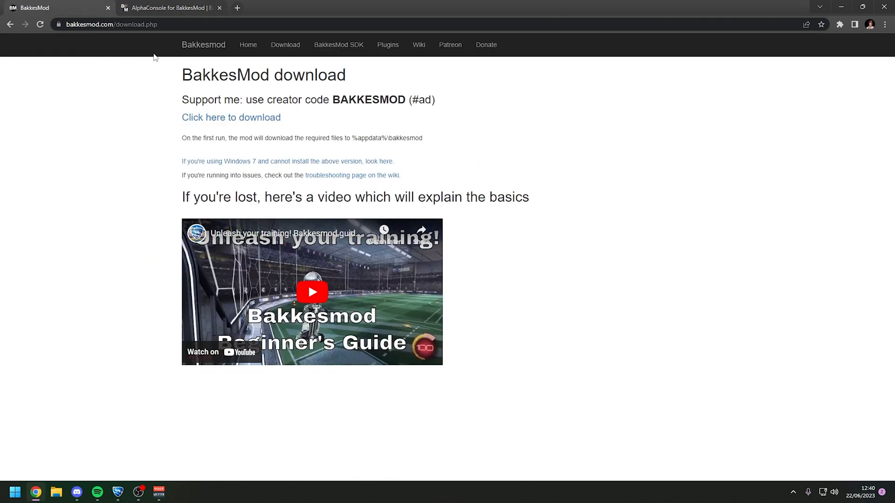
click(173, 8)
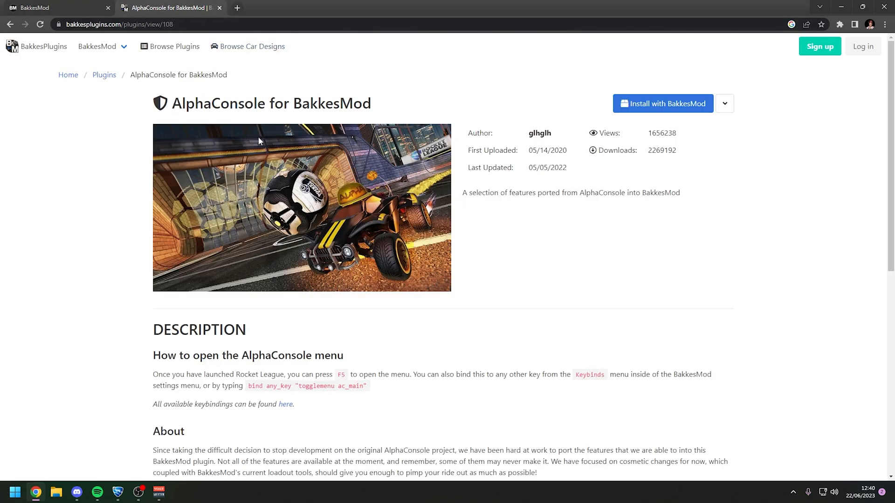
mouse_move(671, 103)
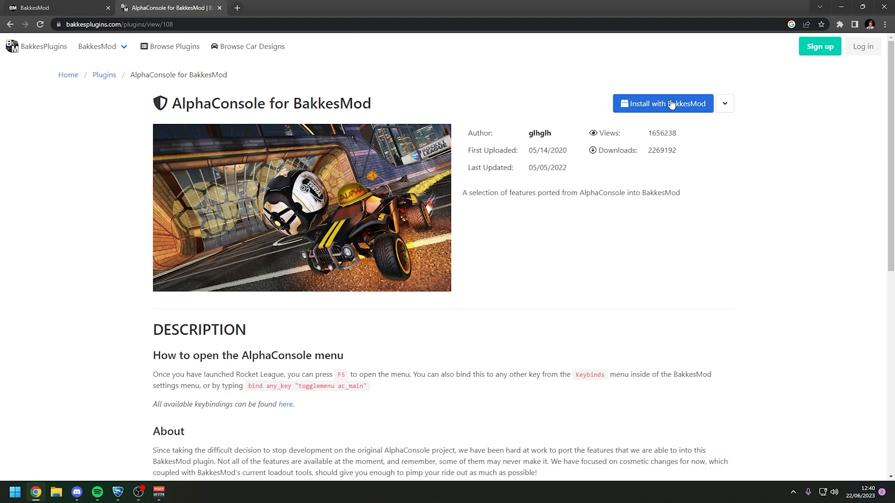
Step: Choose 'Install with BakkesMod' for AlphaConsole to get the 'Open plugininstaller?' prompt
click(663, 103)
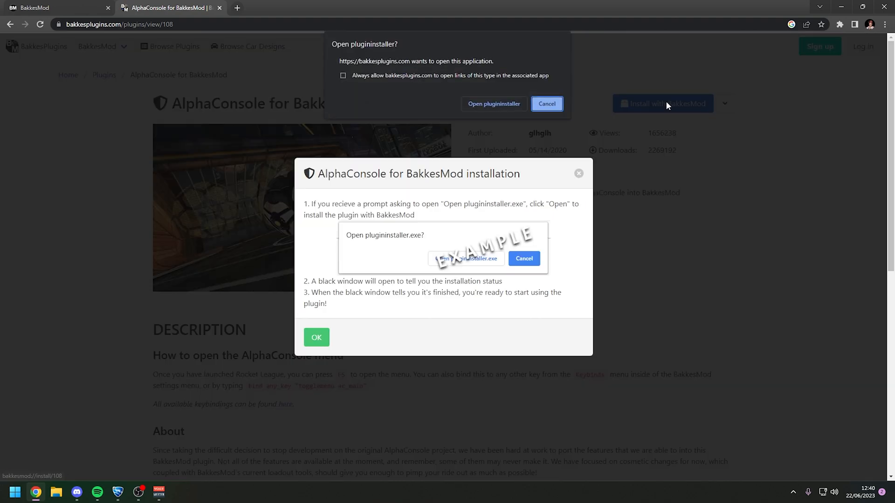
mouse_move(345, 50)
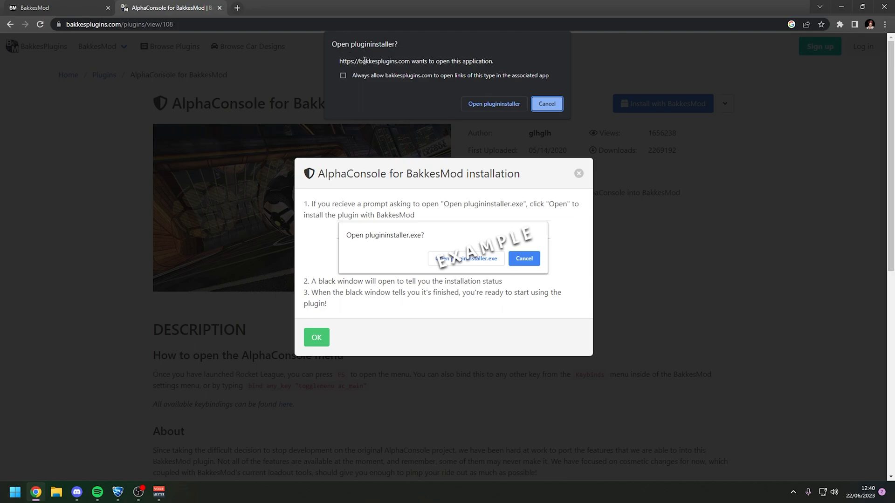
mouse_move(366, 69)
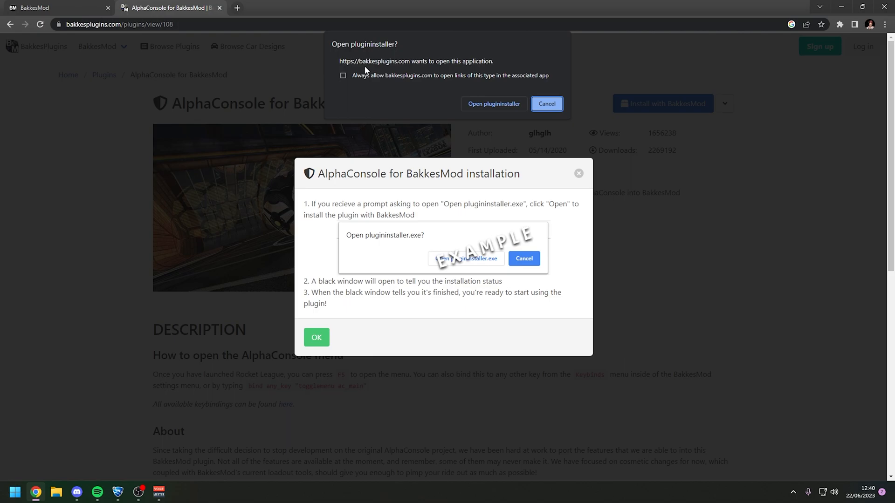
mouse_move(361, 61)
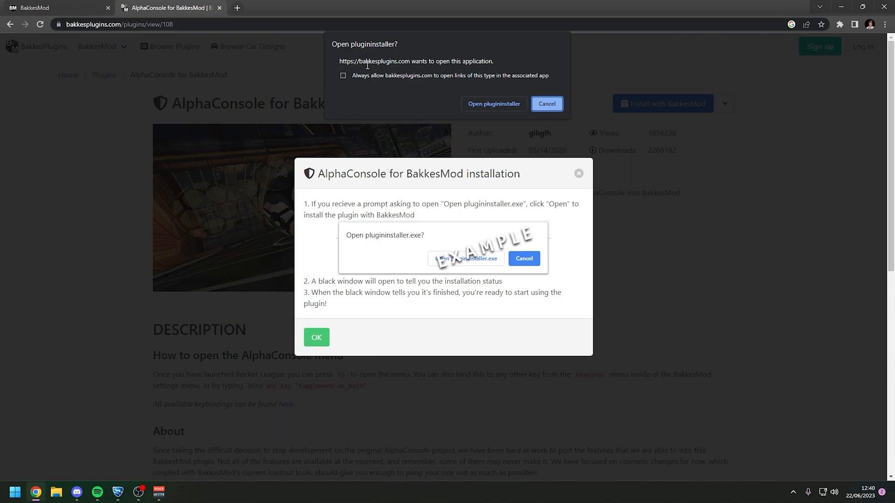
mouse_move(364, 61)
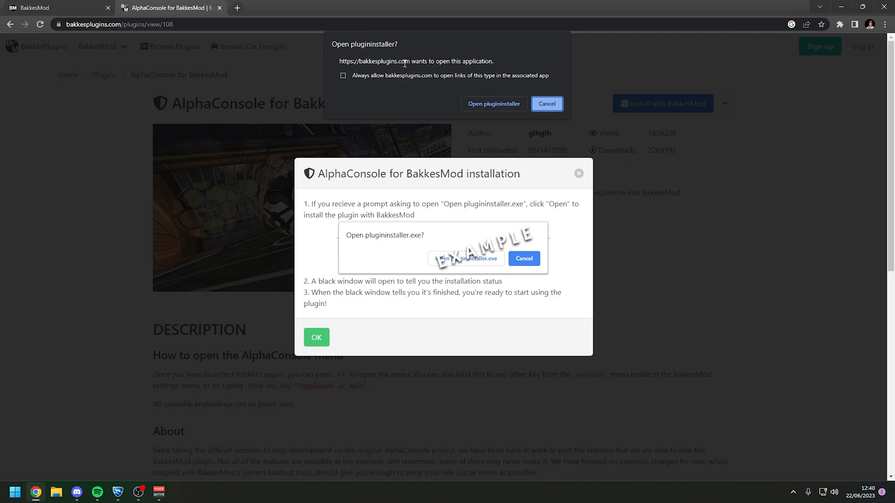
mouse_move(429, 92)
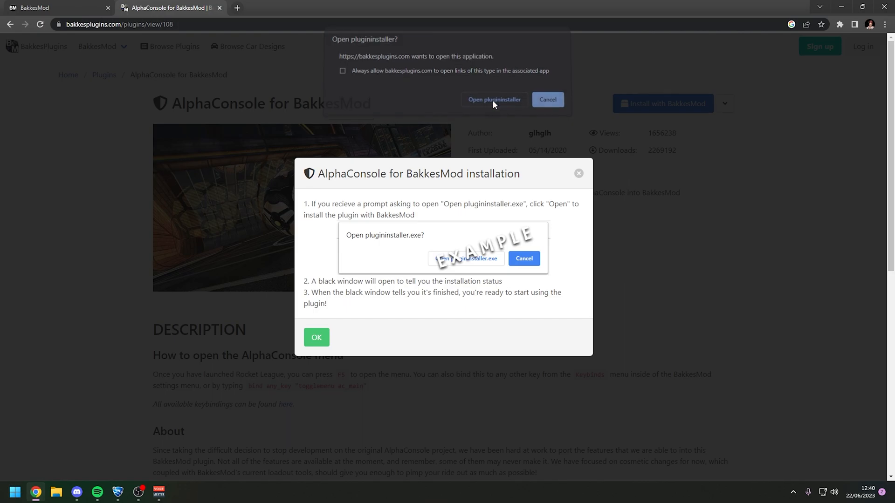
Step: Allow the plugin installer to run until the terminal reports 'Plugin has been installed.'
click(494, 100)
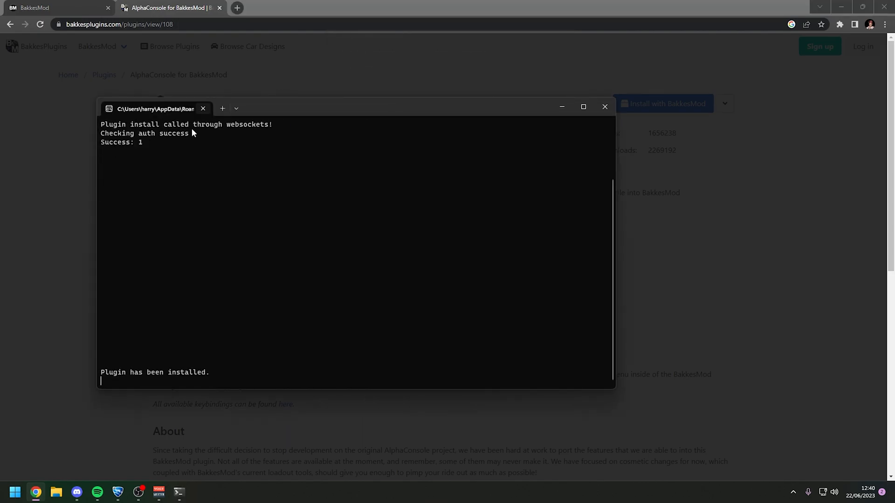
mouse_move(211, 277)
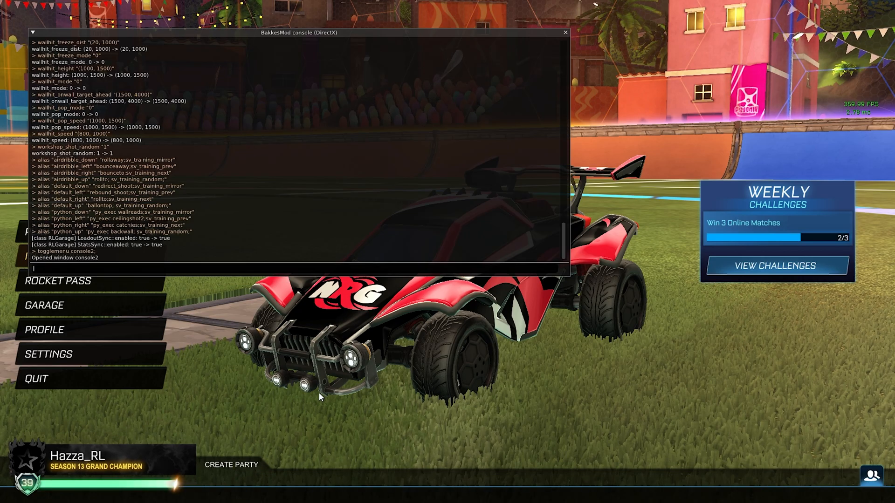
Step: Enter 'plugin load acplugin' in the BakkesMod console to load AlphaConsole
text(pl)
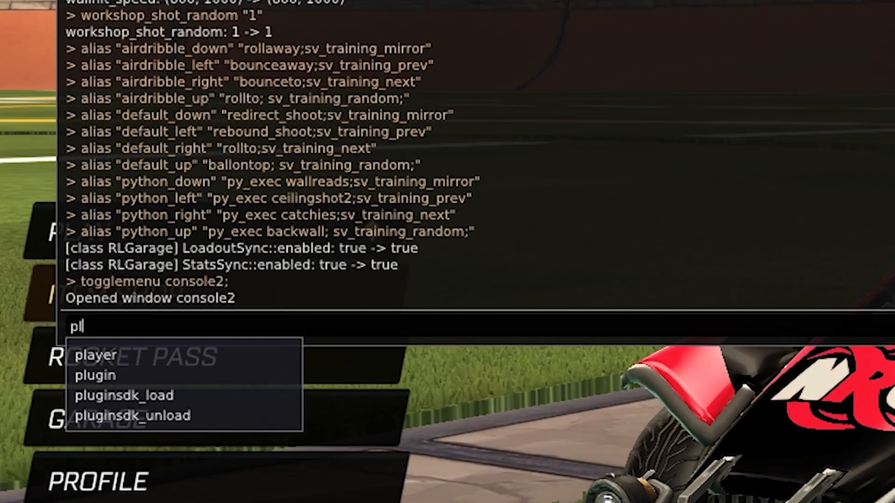
text(plugin load acplugin)
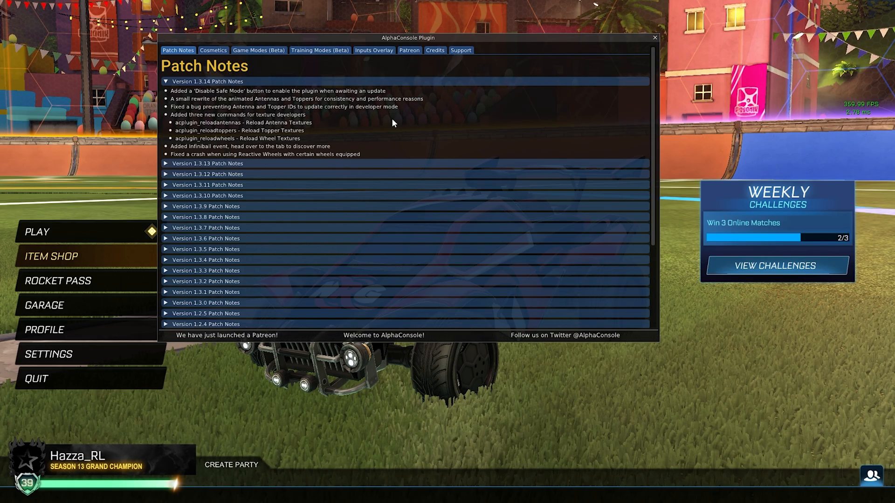
Step: Bring up the AlphaConsole Plugin menu on its Patch Notes tab
click(653, 36)
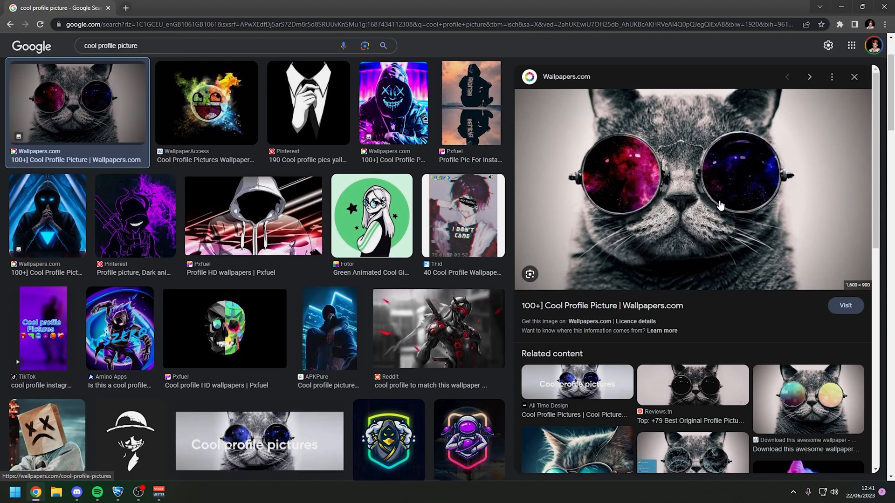
mouse_move(673, 212)
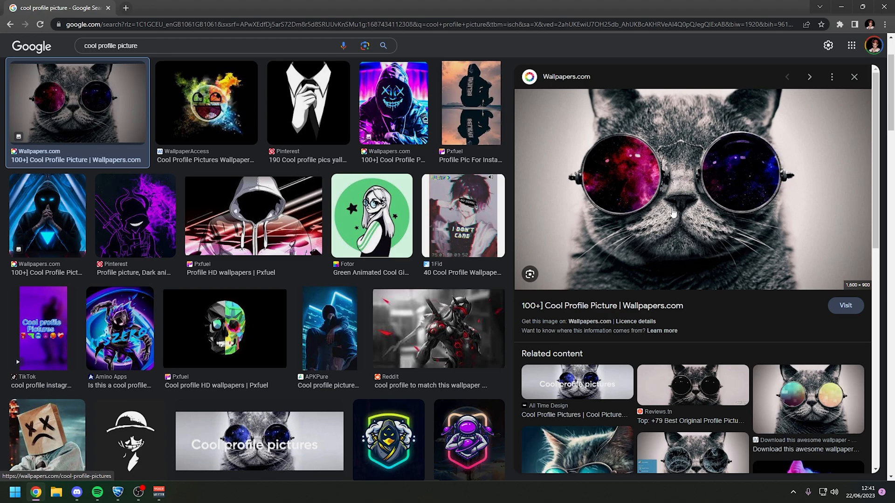
mouse_move(692, 276)
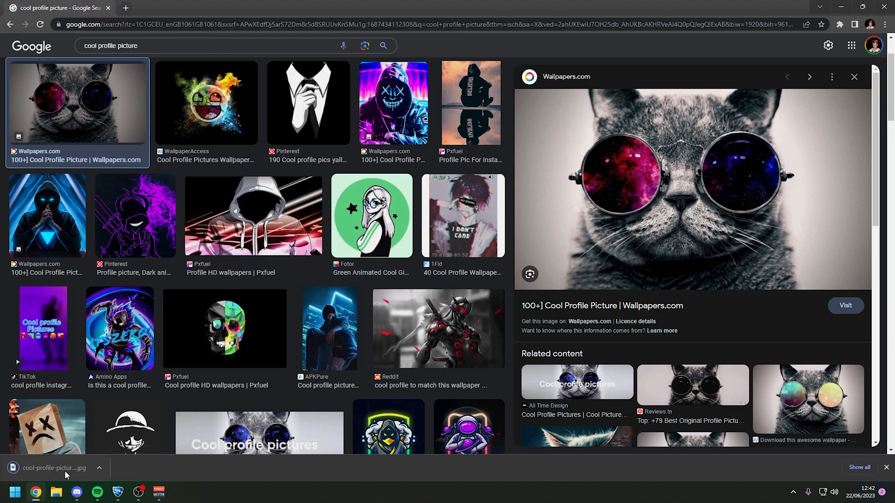
click(54, 468)
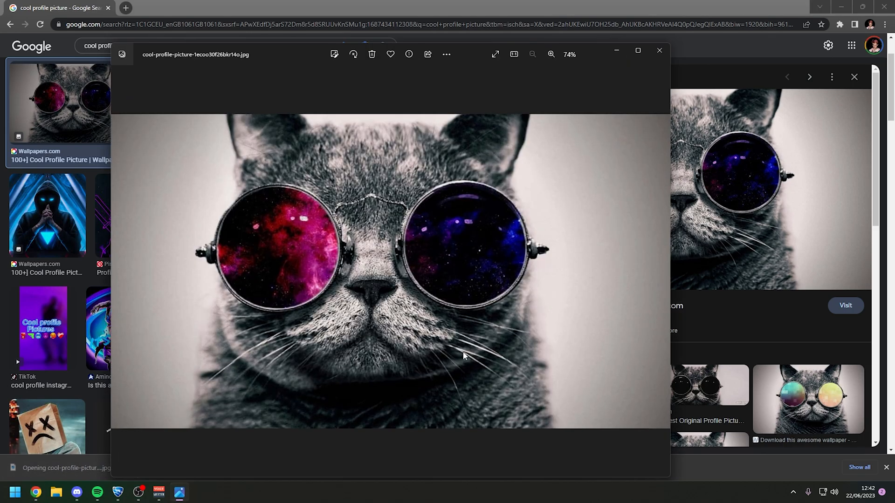
mouse_move(238, 303)
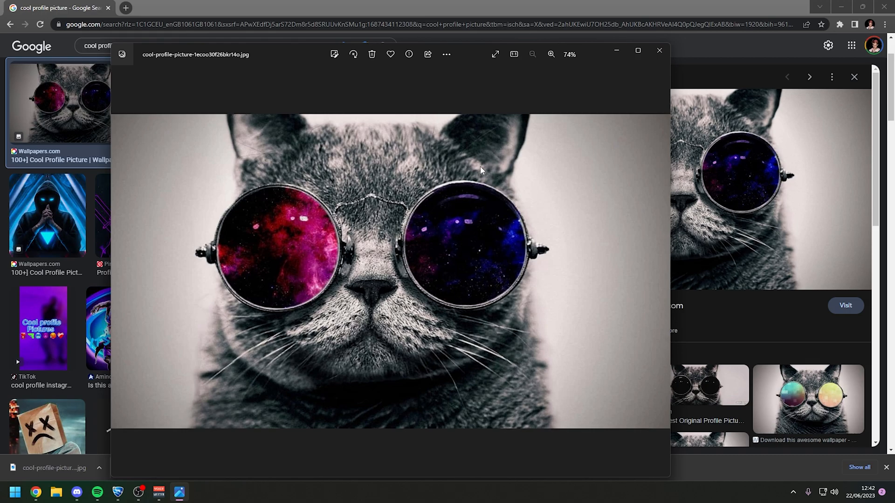
click(659, 50)
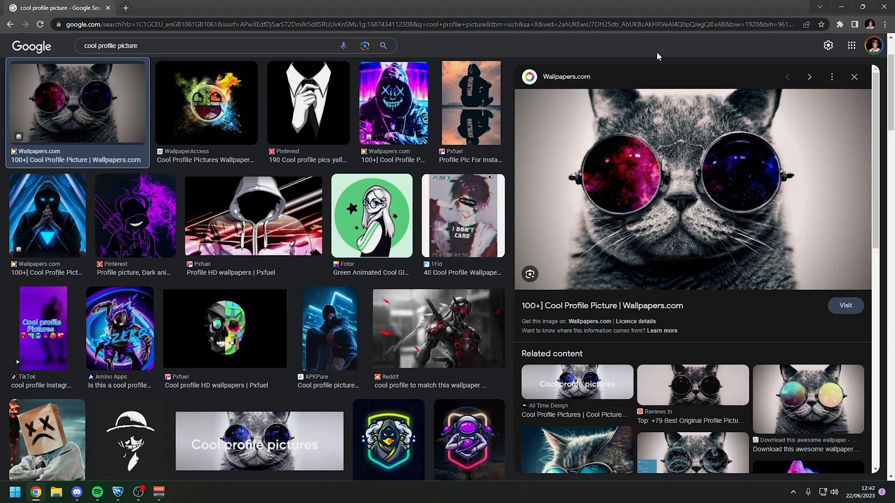
Step: Go to photopea.com via the Chrome address bar suggestion
click(199, 25)
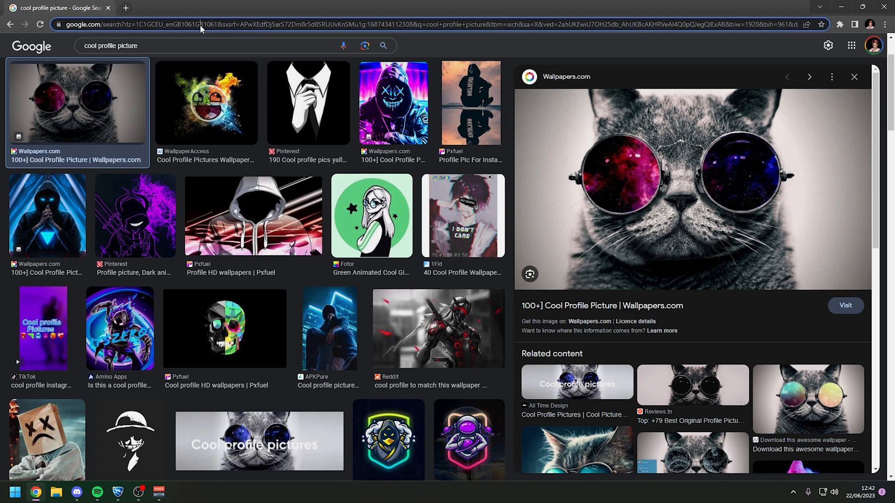
text(photopea.com)
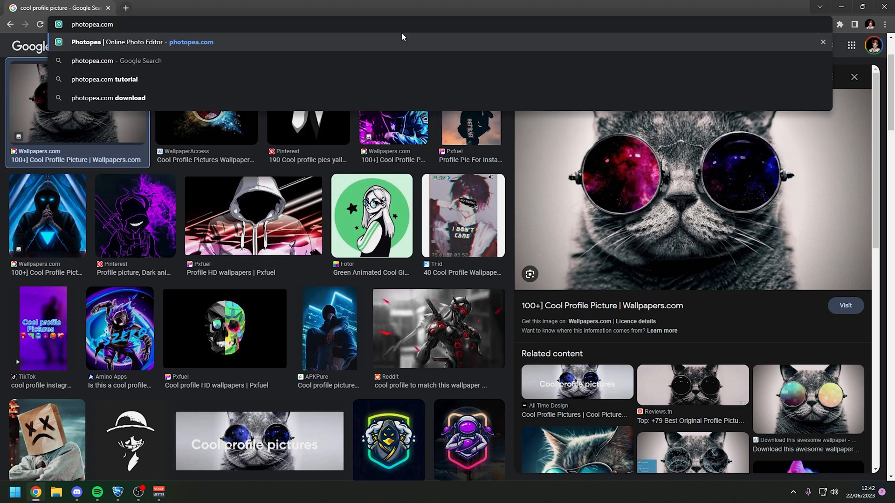
click(140, 42)
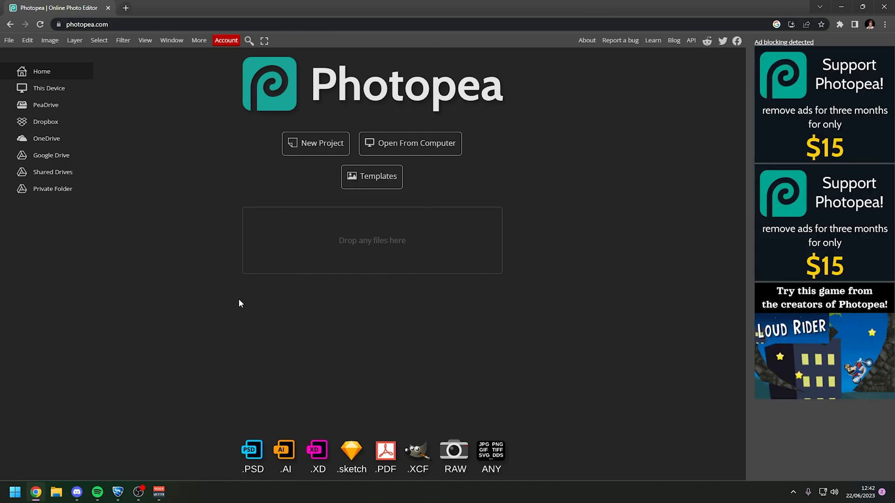
mouse_move(295, 299)
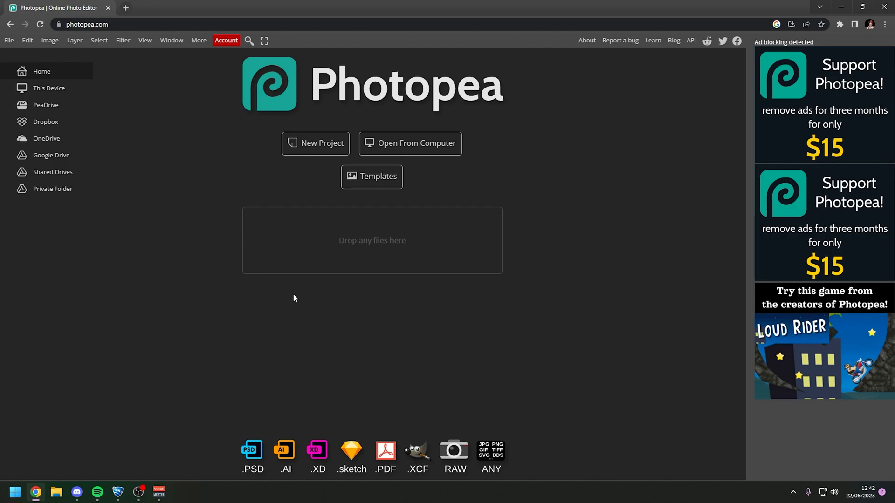
Step: Create a new Photopea project with width and height both 400 px
click(316, 143)
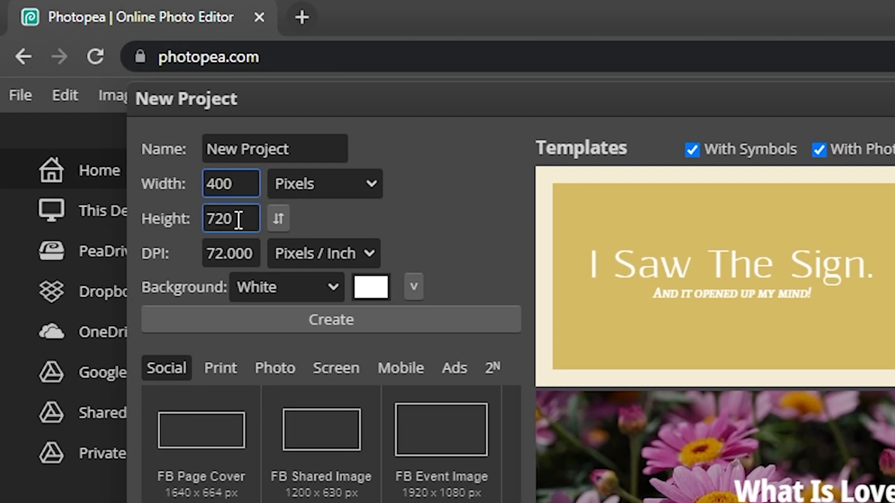
text(400)
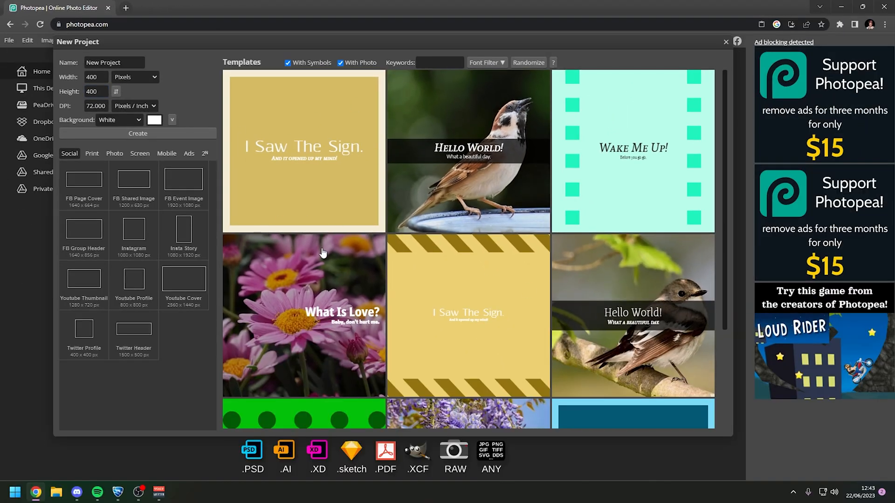
mouse_move(262, 243)
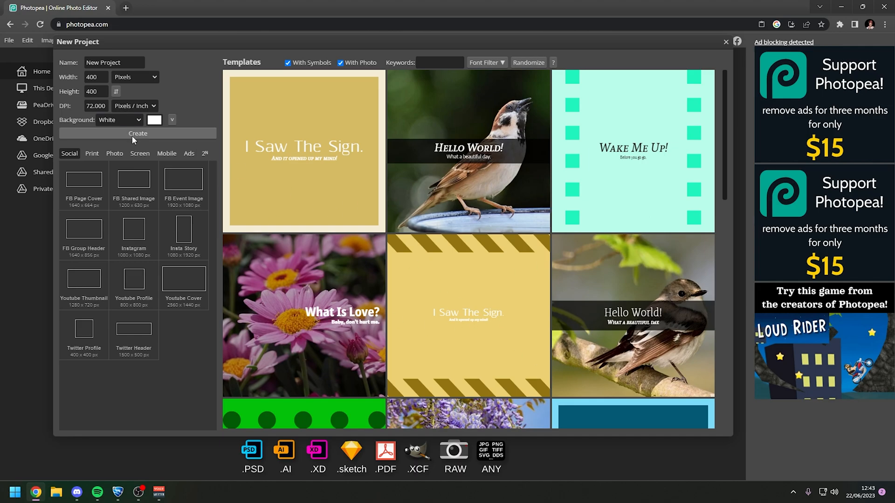
click(138, 133)
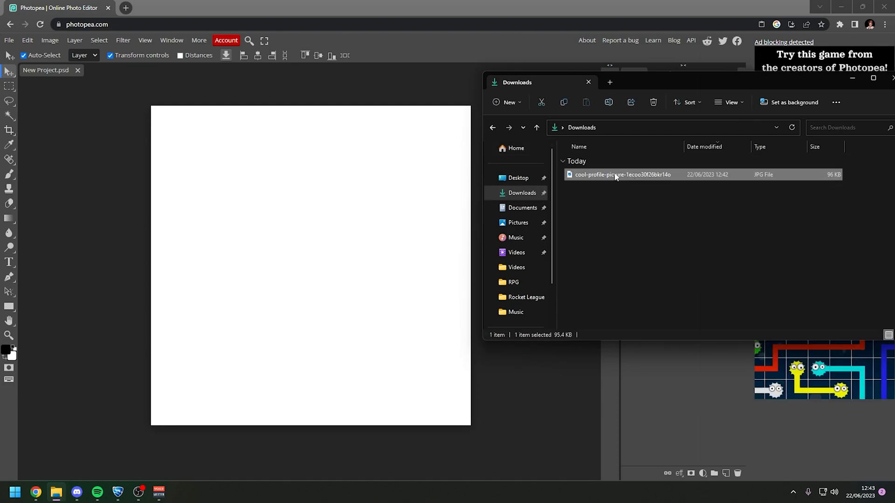
Step: Drop the downloaded cat JPG onto the canvas, confirm placement, and stretch it to fill
drag(622, 174, 333, 208)
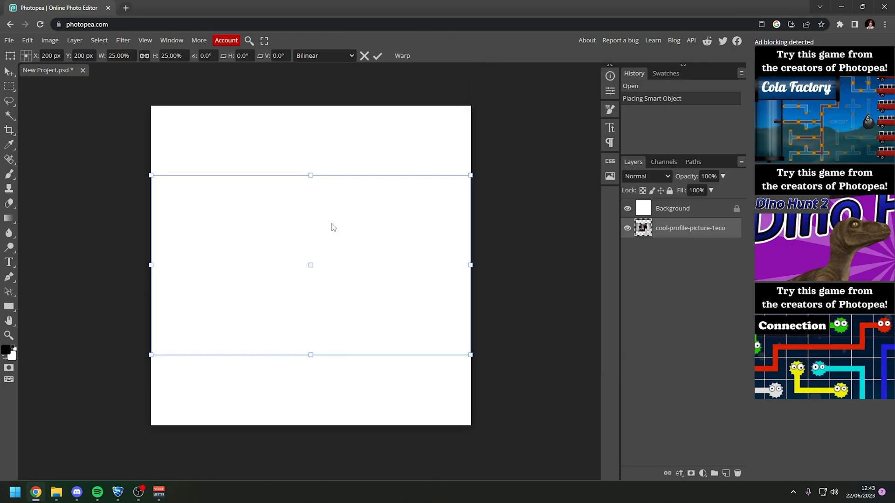
mouse_move(219, 243)
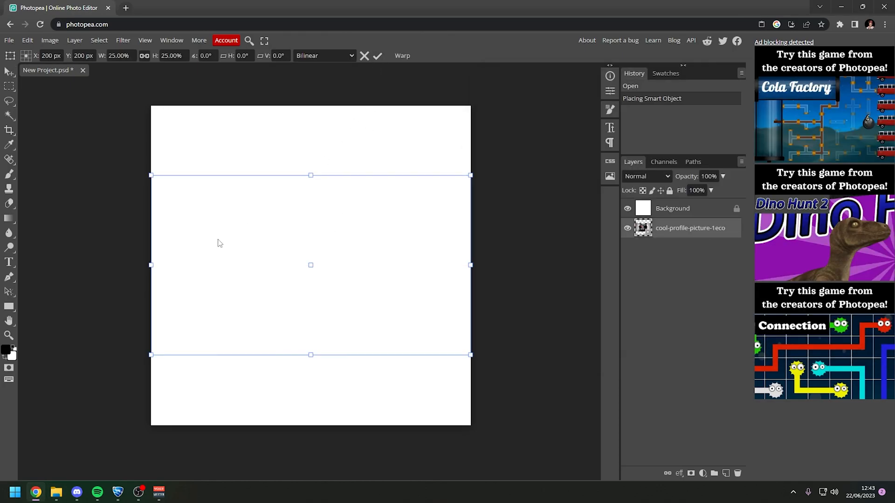
click(378, 56)
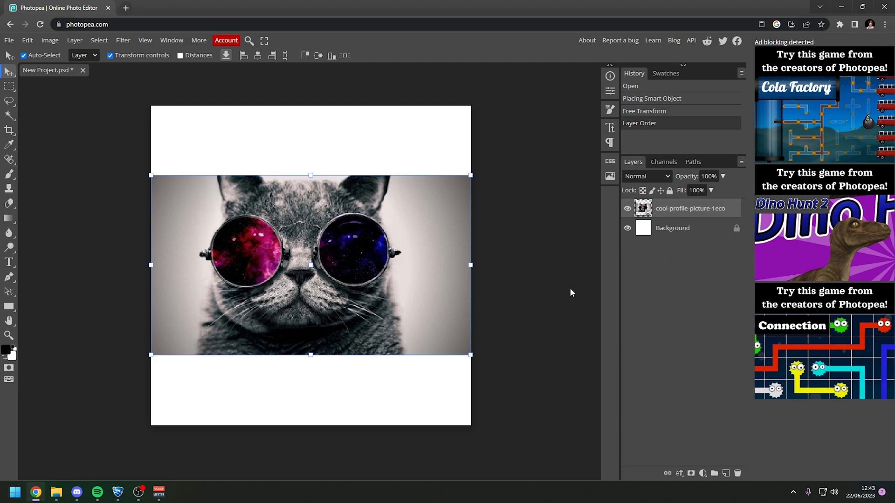
mouse_move(332, 242)
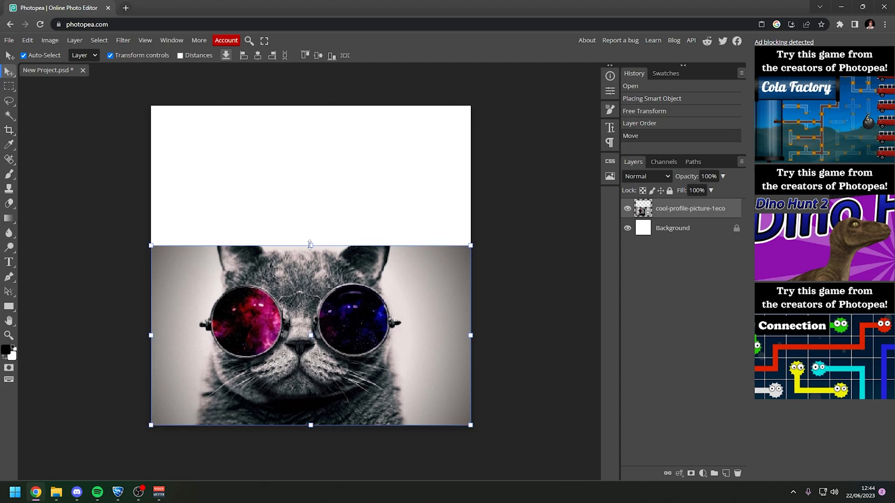
drag(310, 246, 310, 108)
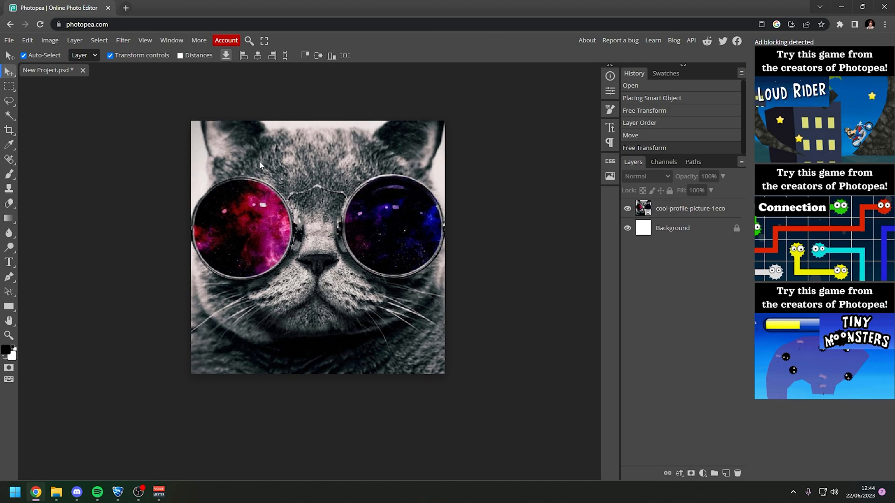
mouse_move(206, 176)
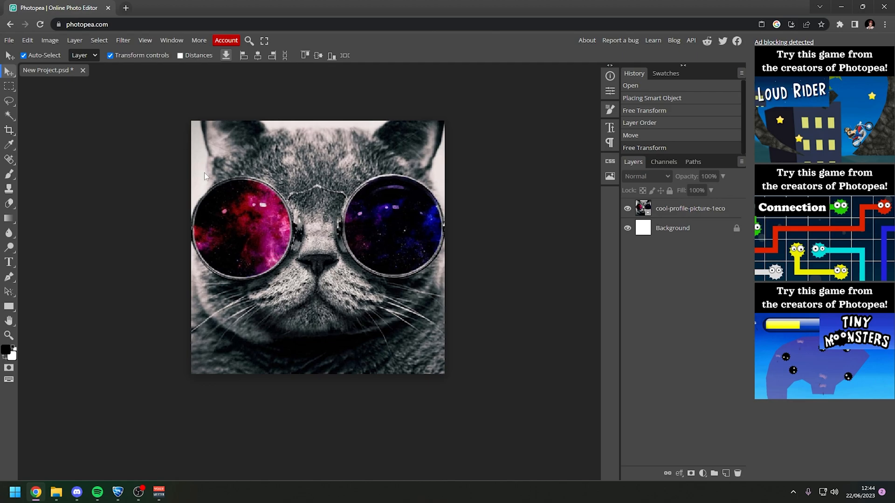
Step: Save for web as a 400×400 PNG named 'EpicAvatar'
click(8, 40)
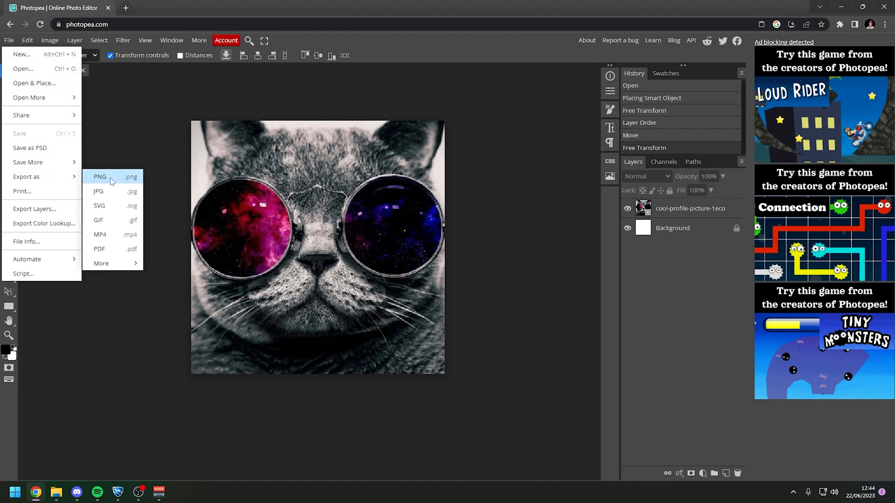
mouse_move(118, 178)
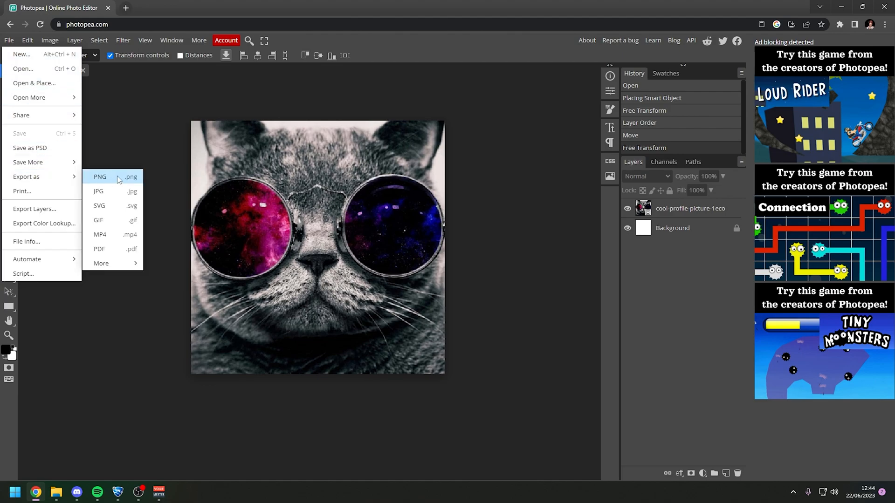
click(100, 176)
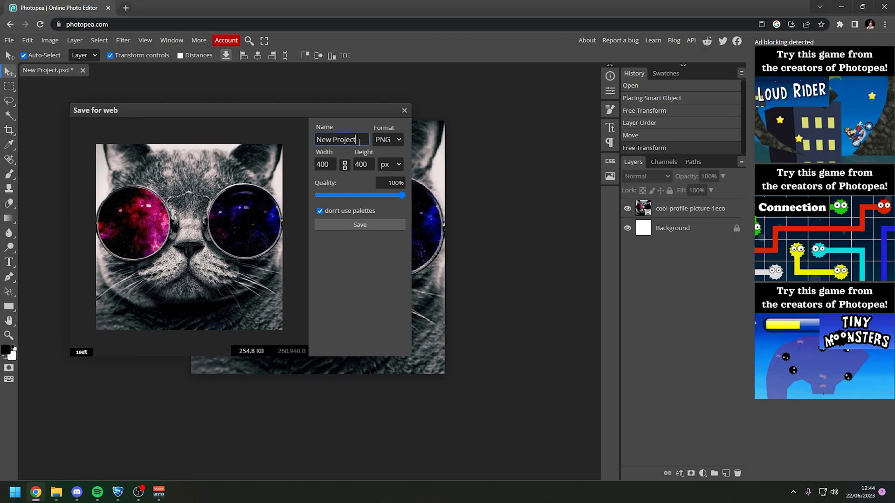
text(E)
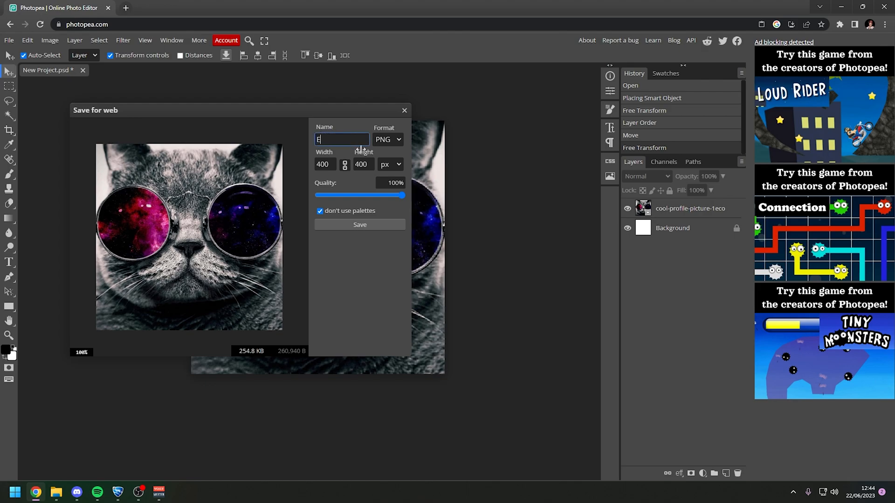
text(picAvatar)
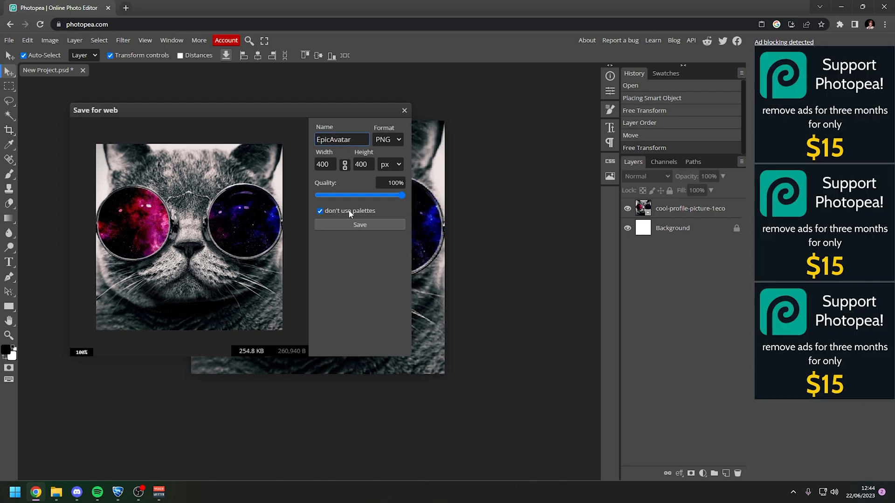
click(360, 224)
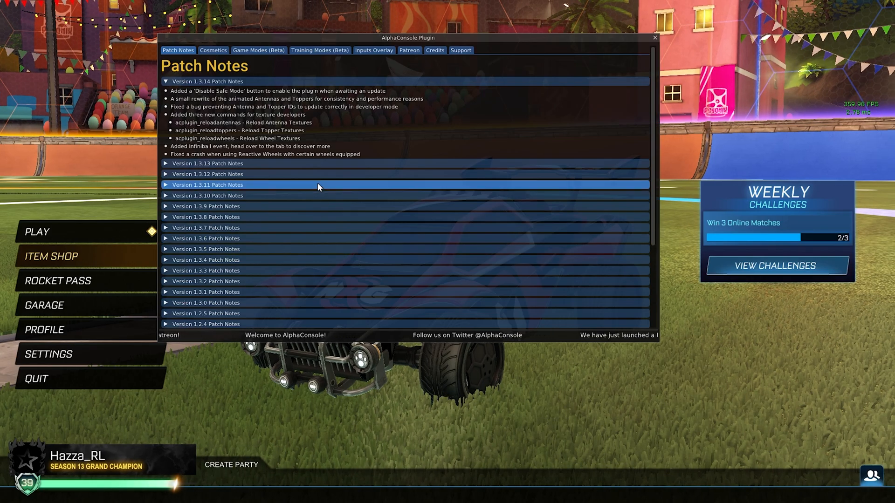
Step: Reload the Epic Avatar image from AlphaConsole's Cosmetics tab to show the custom avatar
click(213, 49)
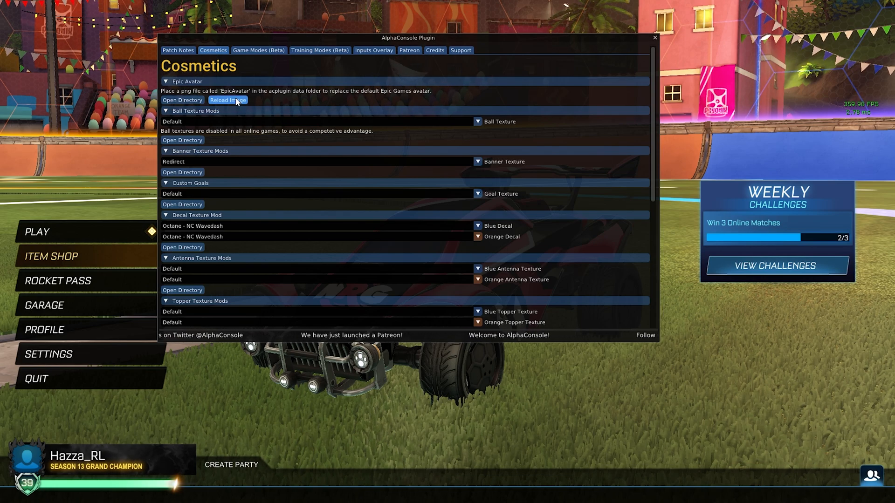
click(654, 38)
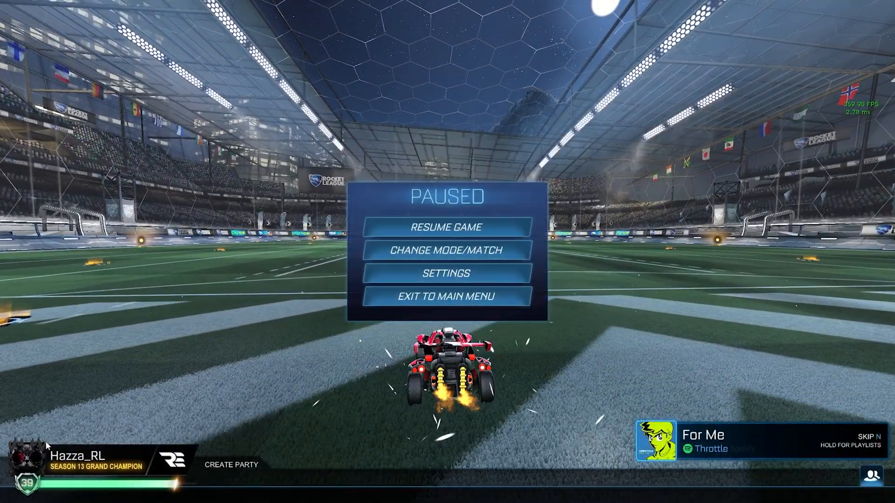
Step: Exit the paused match to Rocket League's main menu
click(446, 228)
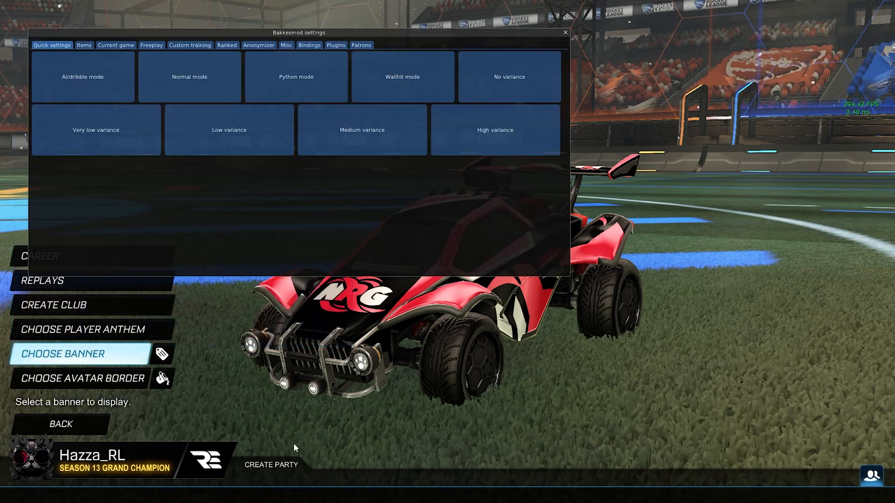
Step: View the Octane Furia loadout in BakkesMod's Items tab and bring up the AlphaConsole plugin page
click(83, 44)
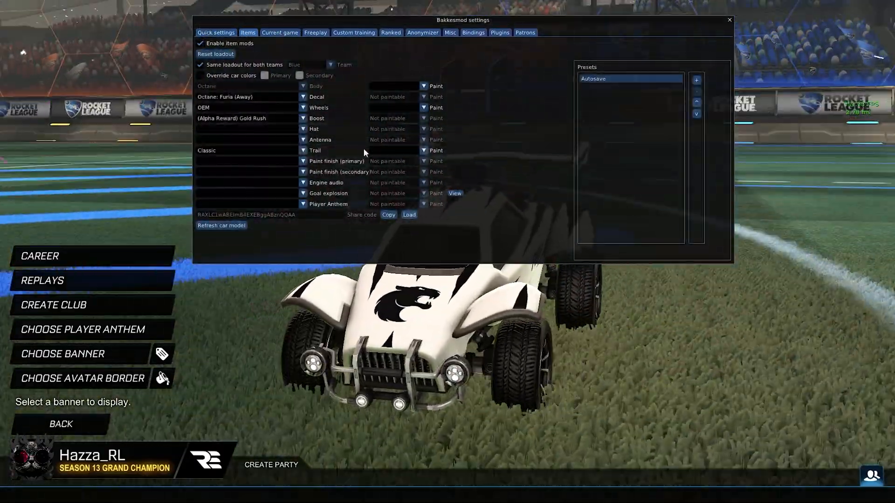
click(728, 20)
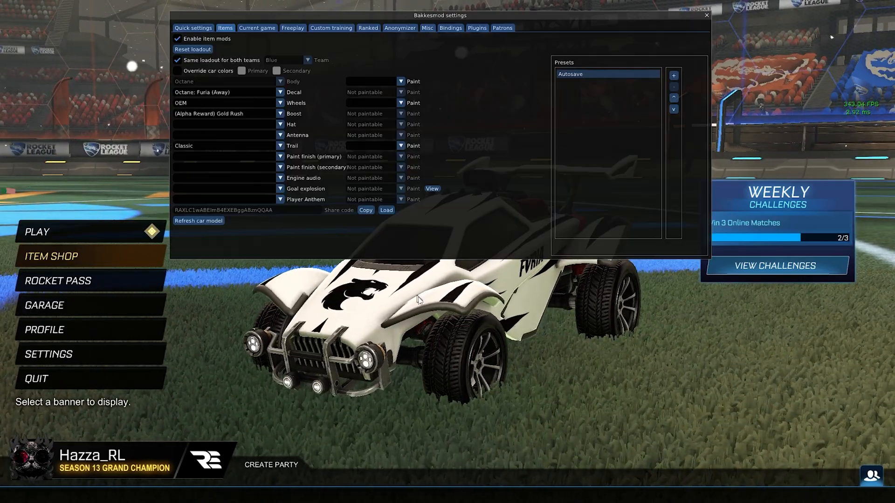
click(706, 16)
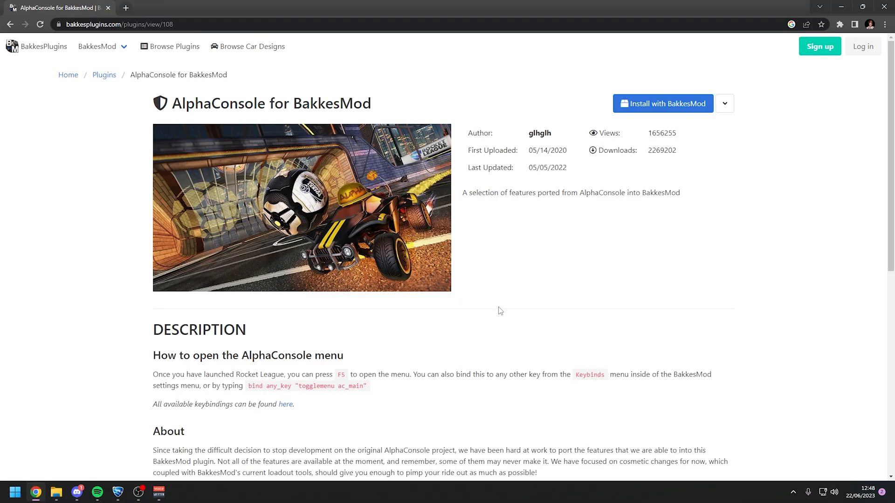
Step: Skip the BakkesMod auto-installer and download the AlphaConsole plugin files as acplugin.zip
click(663, 104)
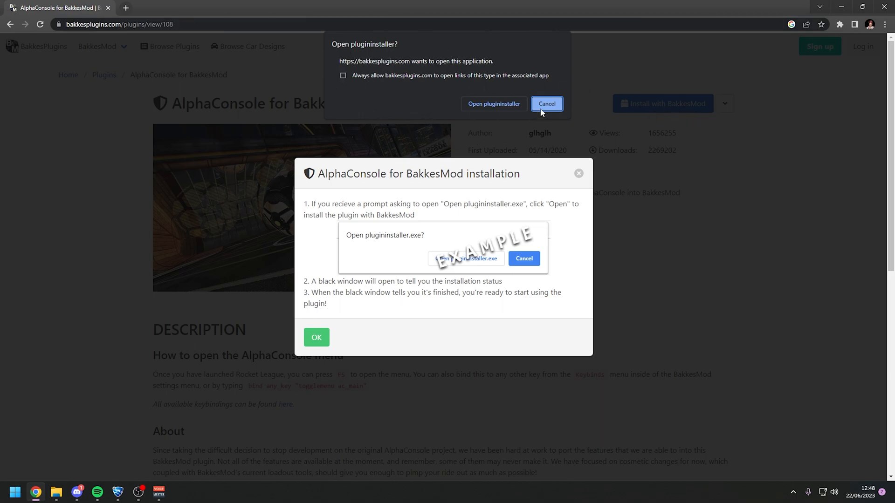
click(547, 103)
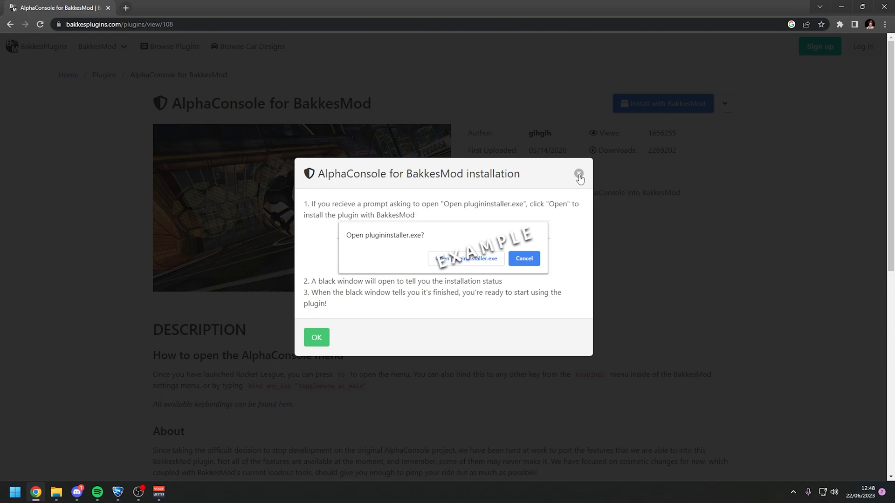
click(579, 173)
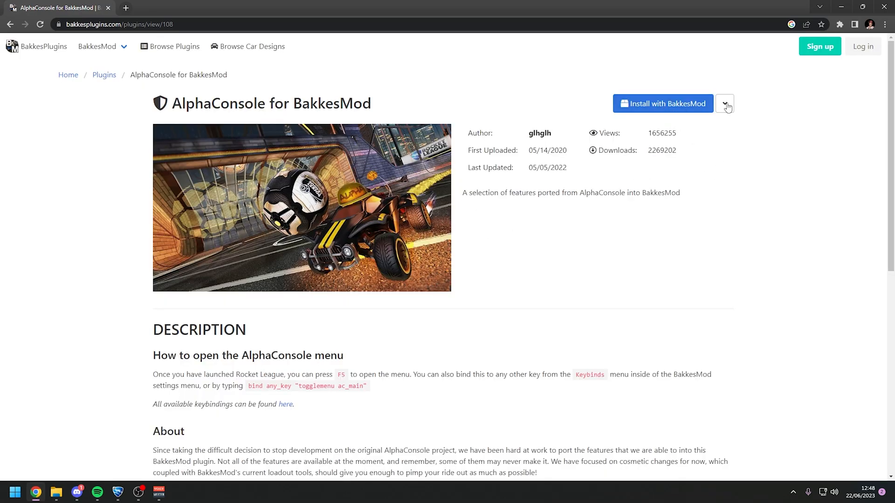
click(724, 104)
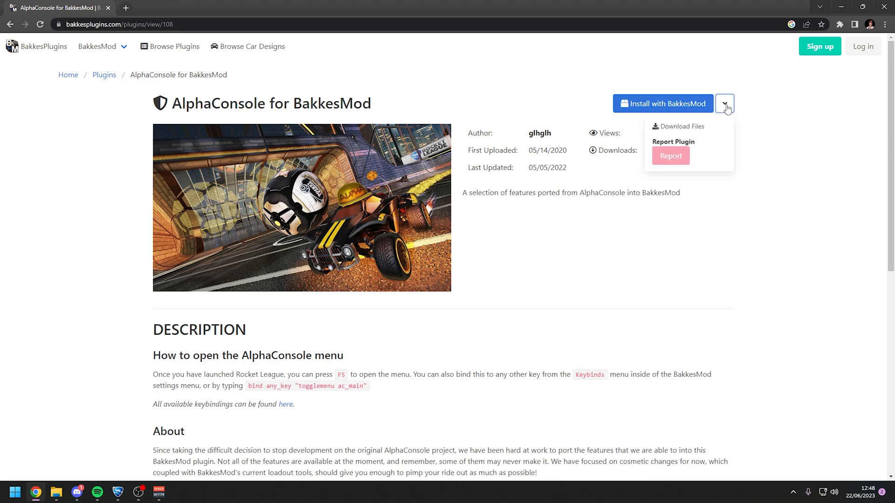
click(681, 126)
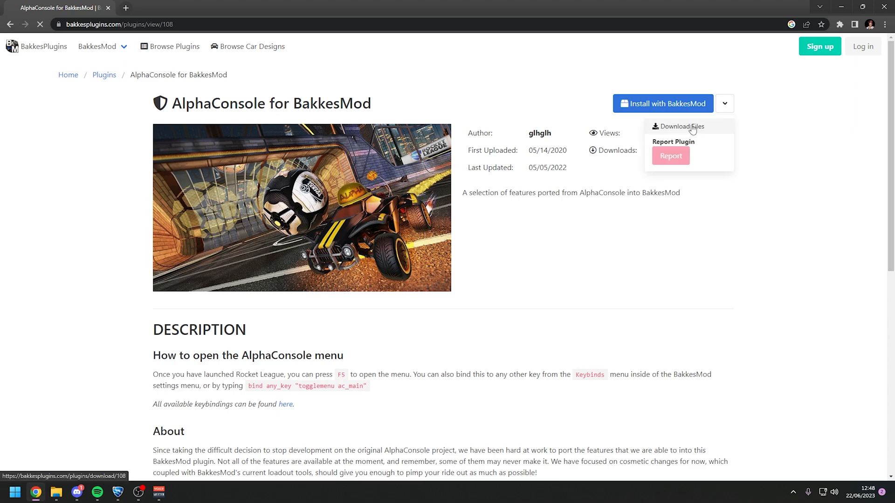
click(682, 127)
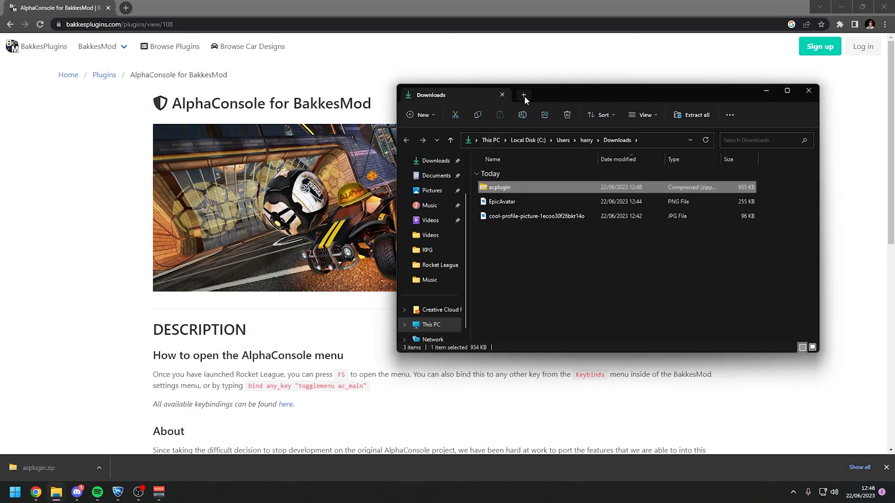
Step: Extract acplugin.zip and move its data and plugins folders into BakkesMod, replacing existing files
right_click(498, 187)
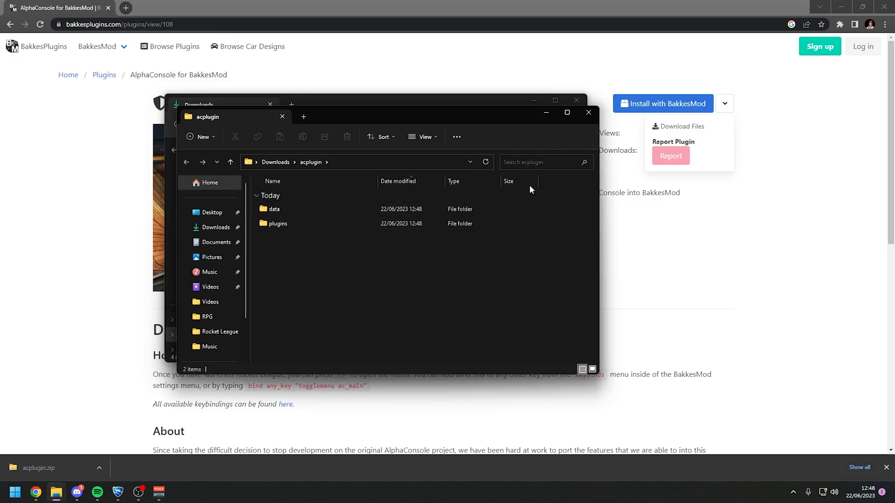
click(278, 224)
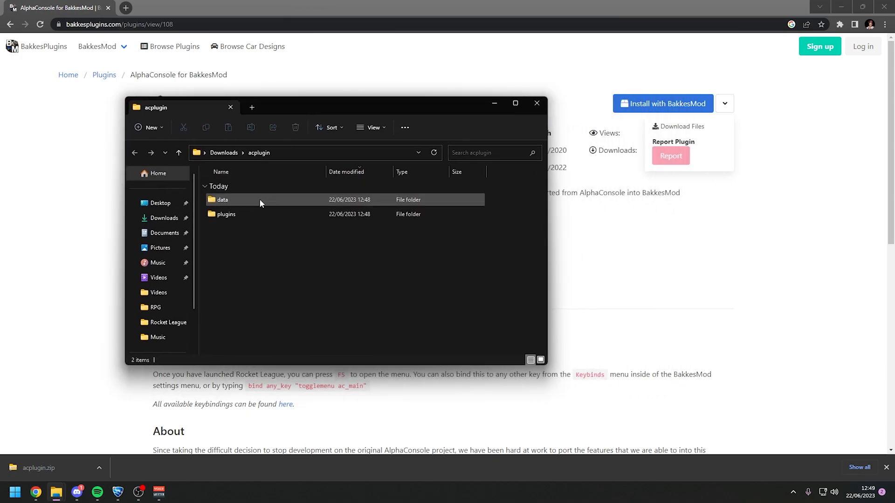
click(793, 492)
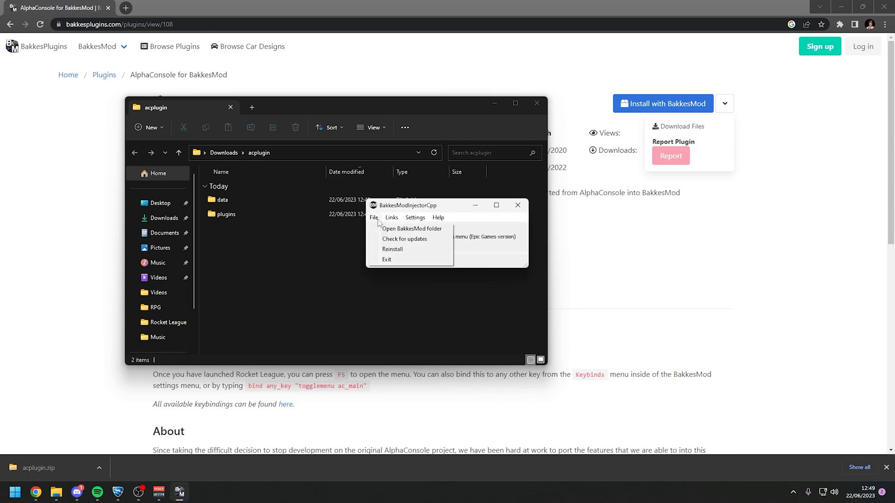
click(411, 229)
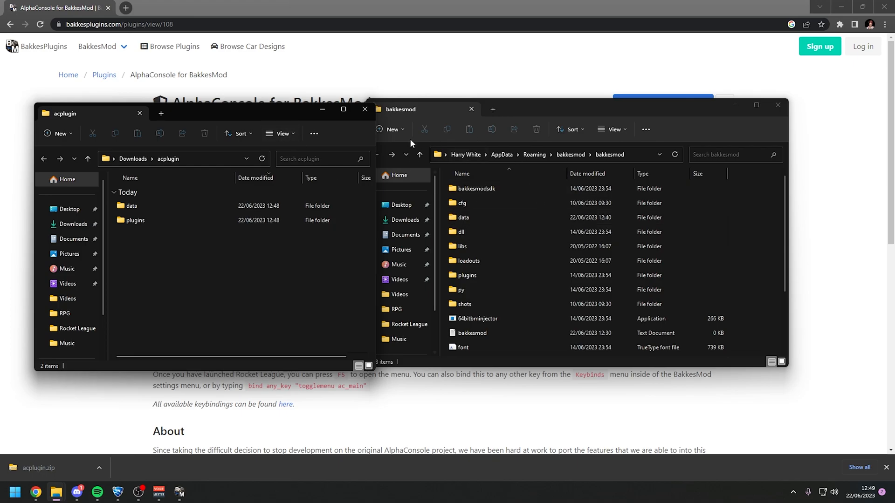
mouse_move(265, 287)
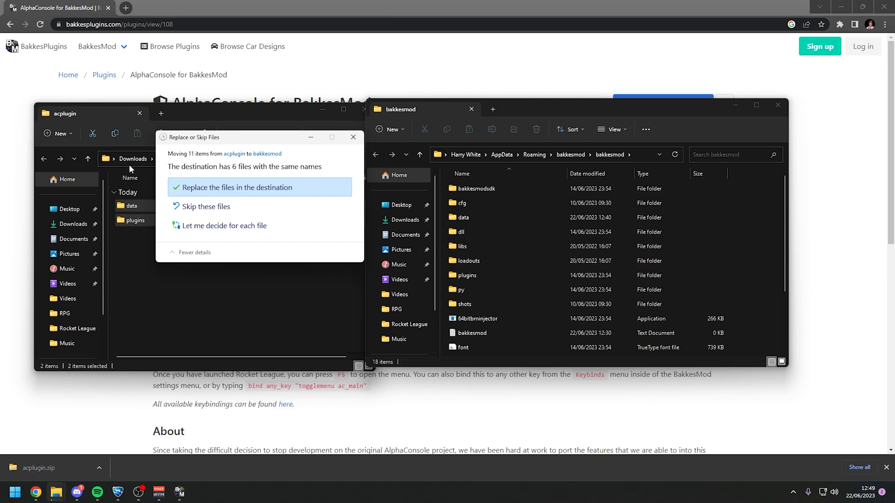
click(237, 187)
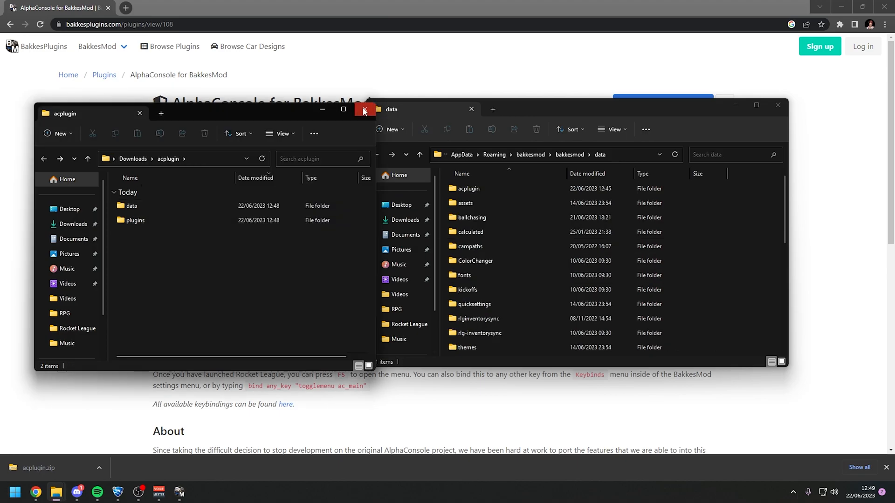
Step: Close the acplugin folder window and open Profile from Rocket League's main menu
click(364, 109)
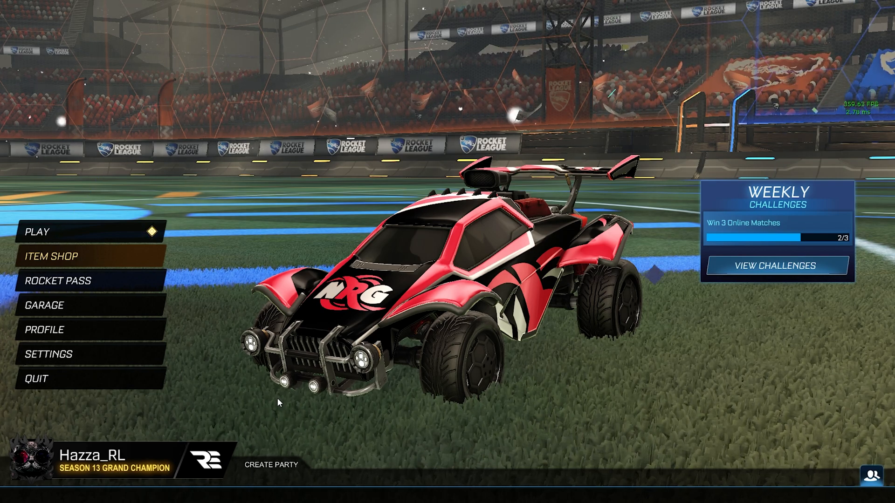
mouse_move(290, 418)
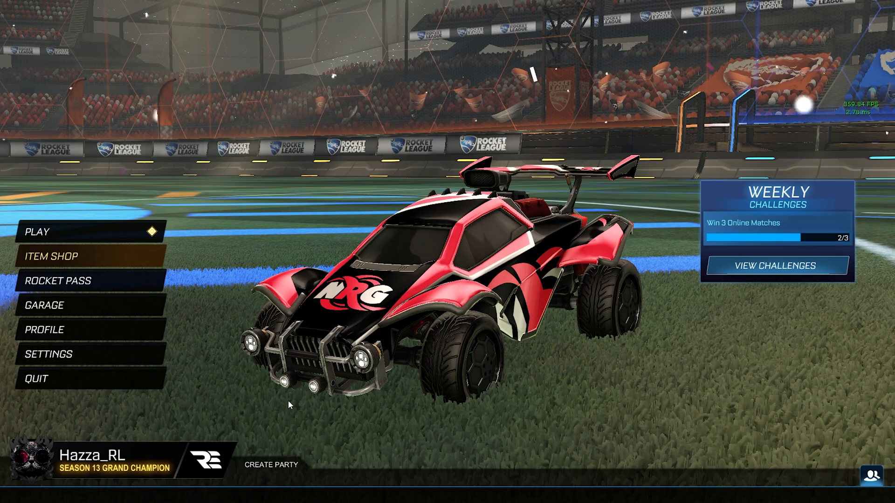
click(45, 329)
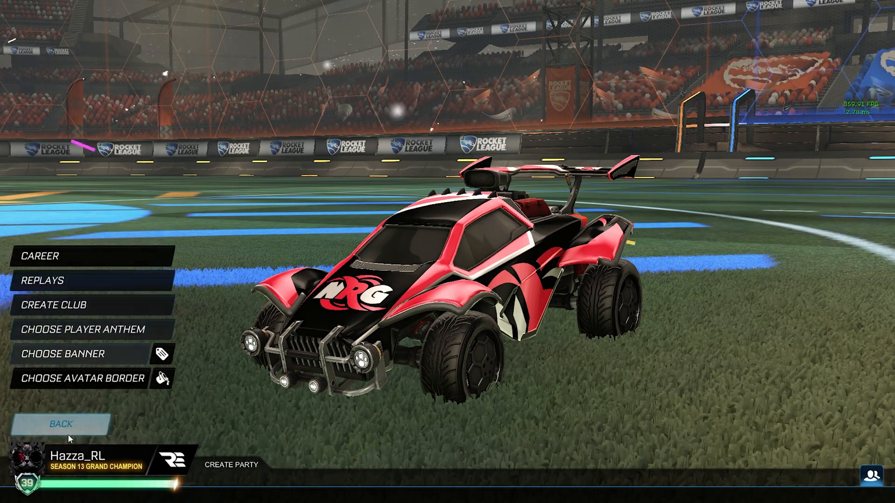